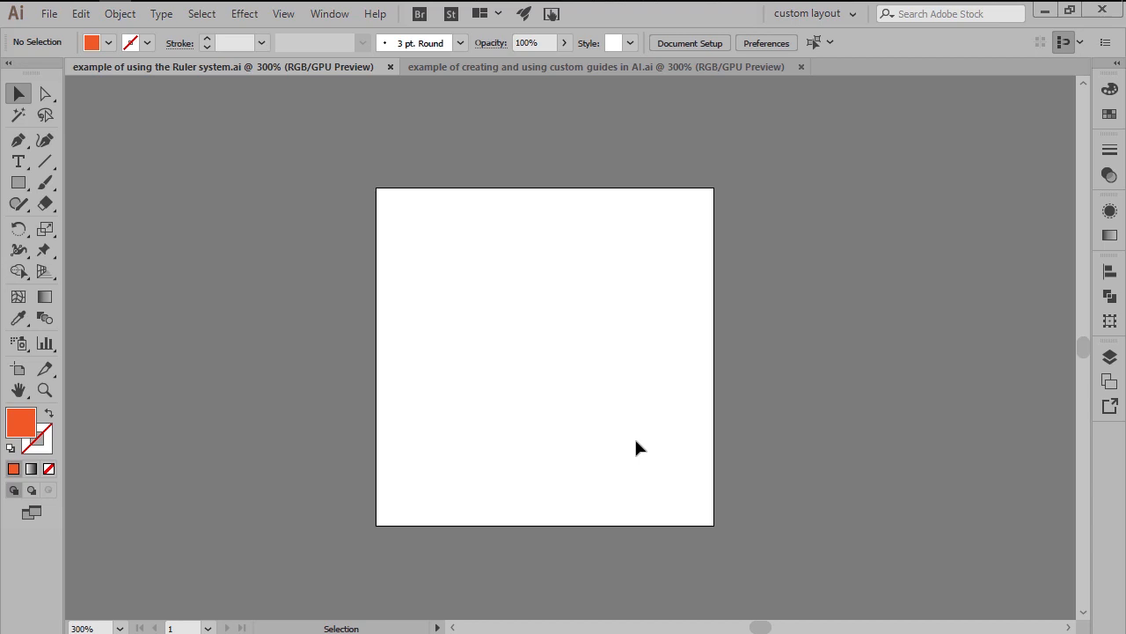
- Show rulers, pull out a guide, and snap the orange square's corner to the guide intersection
{"action": "key", "text": "ctrl+r"}
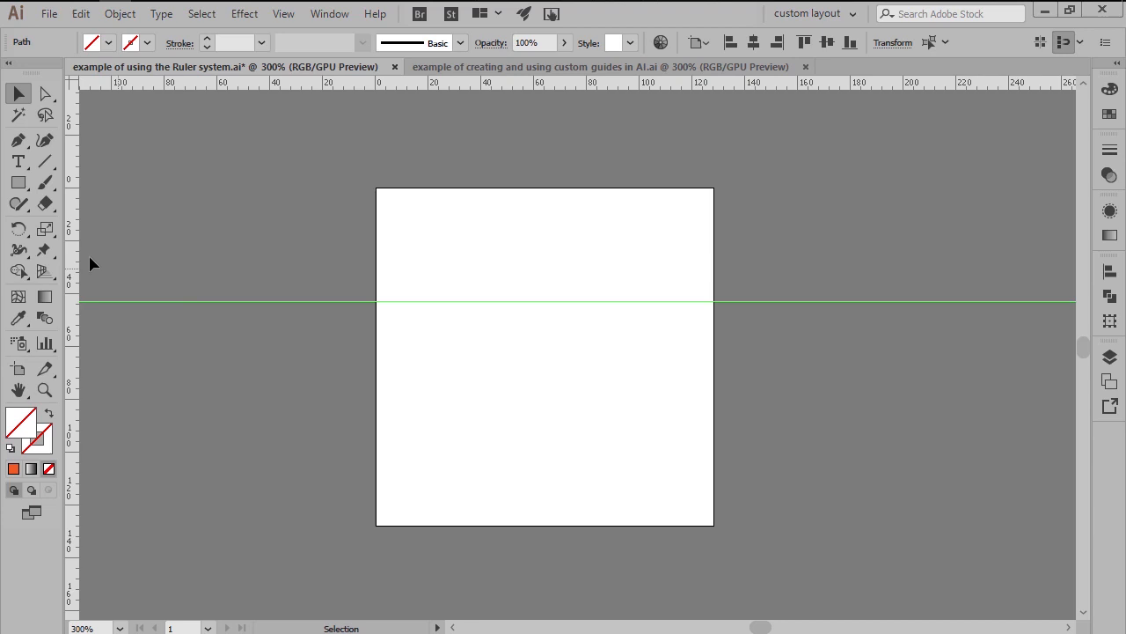
{"action": "left_click_drag", "start_coordinate": [524, 336], "coordinate": [568, 379]}
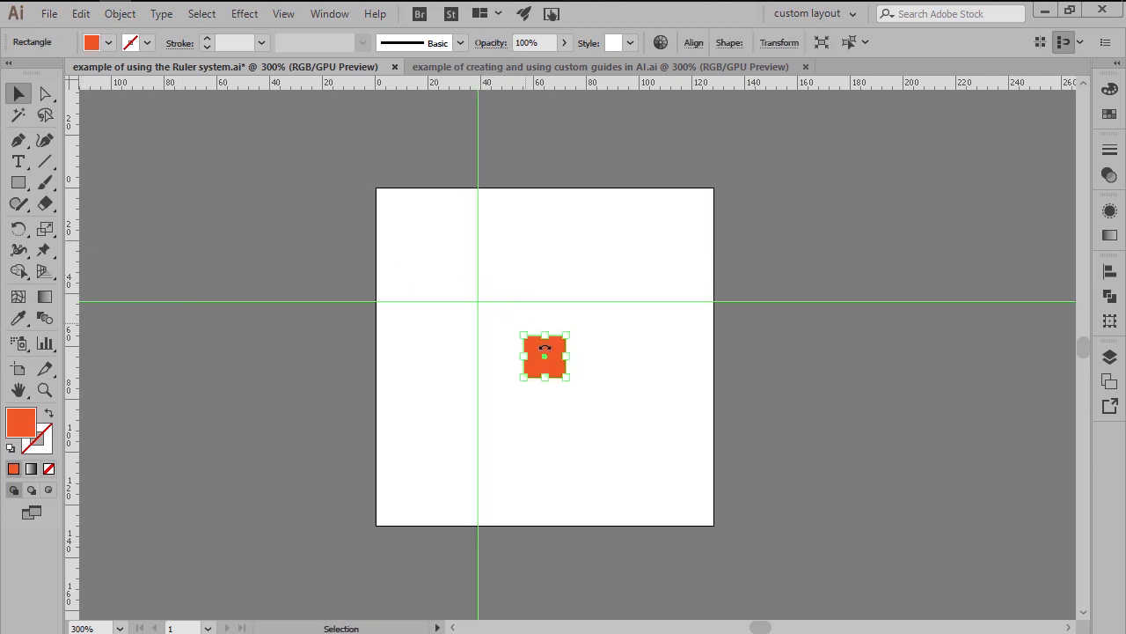
{"action": "left_click_drag", "start_coordinate": [543, 356], "coordinate": [502, 323]}
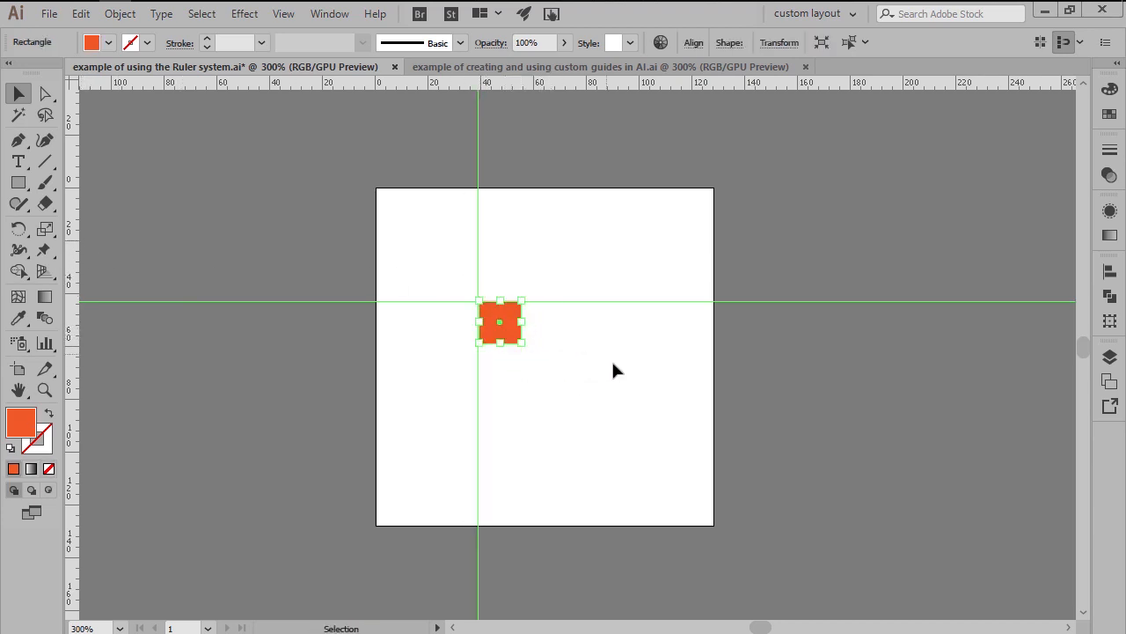
{"action": "left_click", "coordinate": [616, 370]}
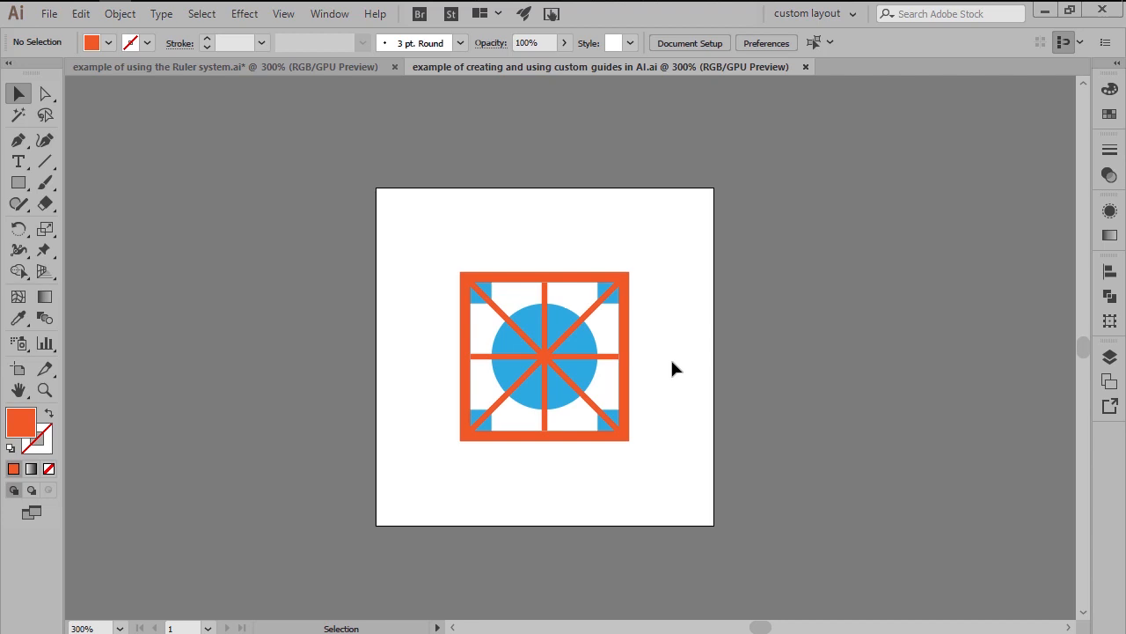
{"action": "mouse_move", "coordinate": [660, 473]}
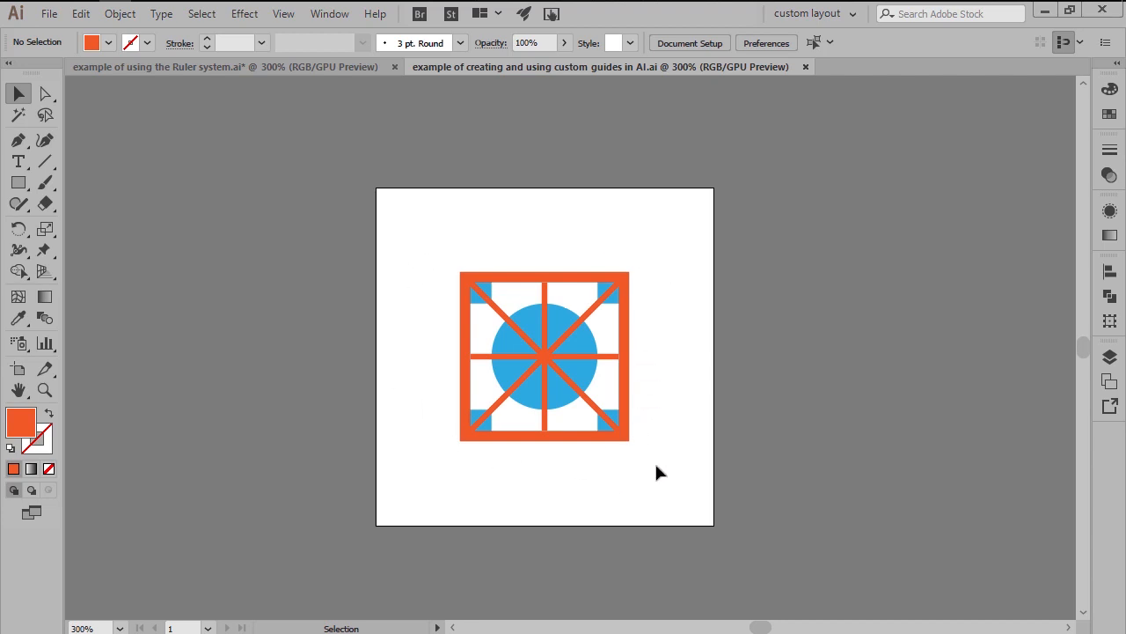
{"action": "mouse_move", "coordinate": [692, 370]}
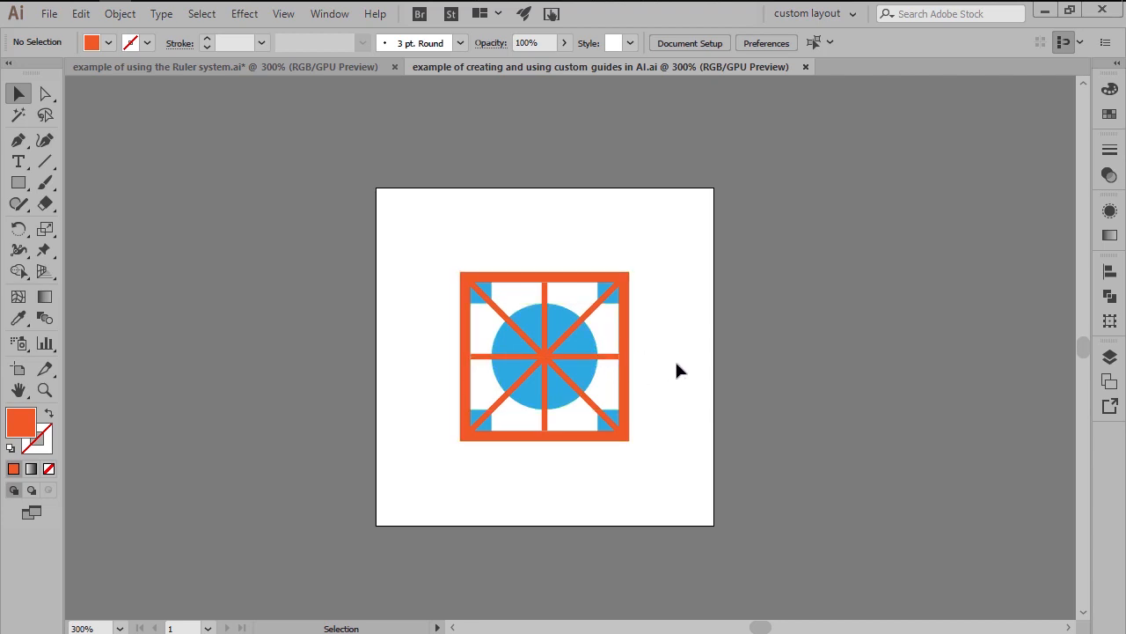
- Select all the orange bars, grid and blue circle and convert them into guides
{"action": "left_click", "coordinate": [44, 93]}
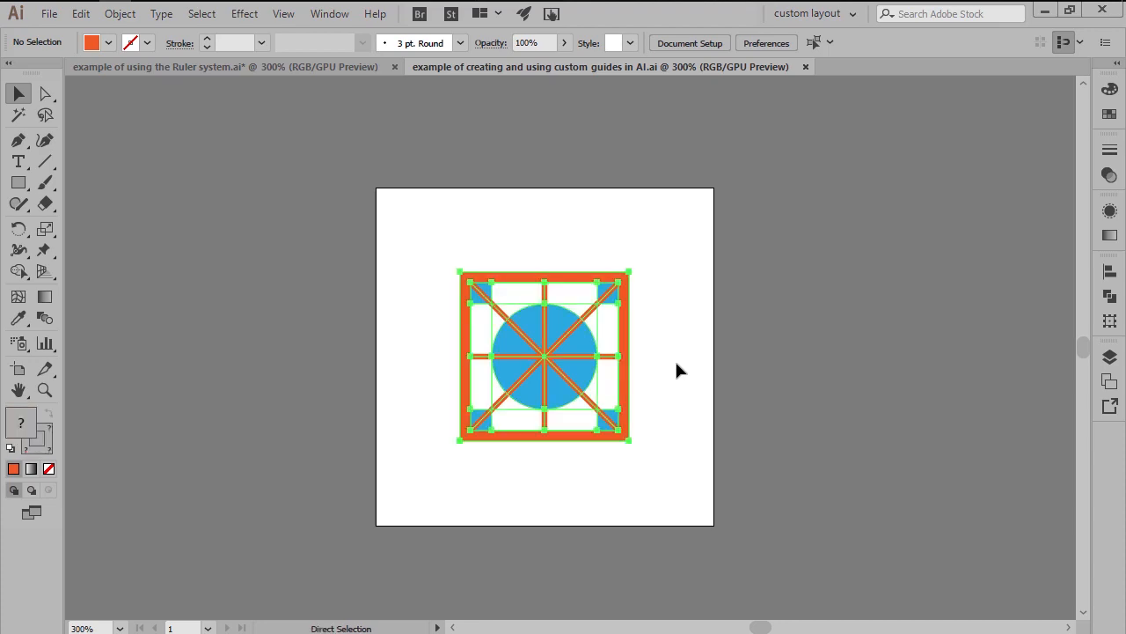
{"action": "left_click", "coordinate": [282, 13]}
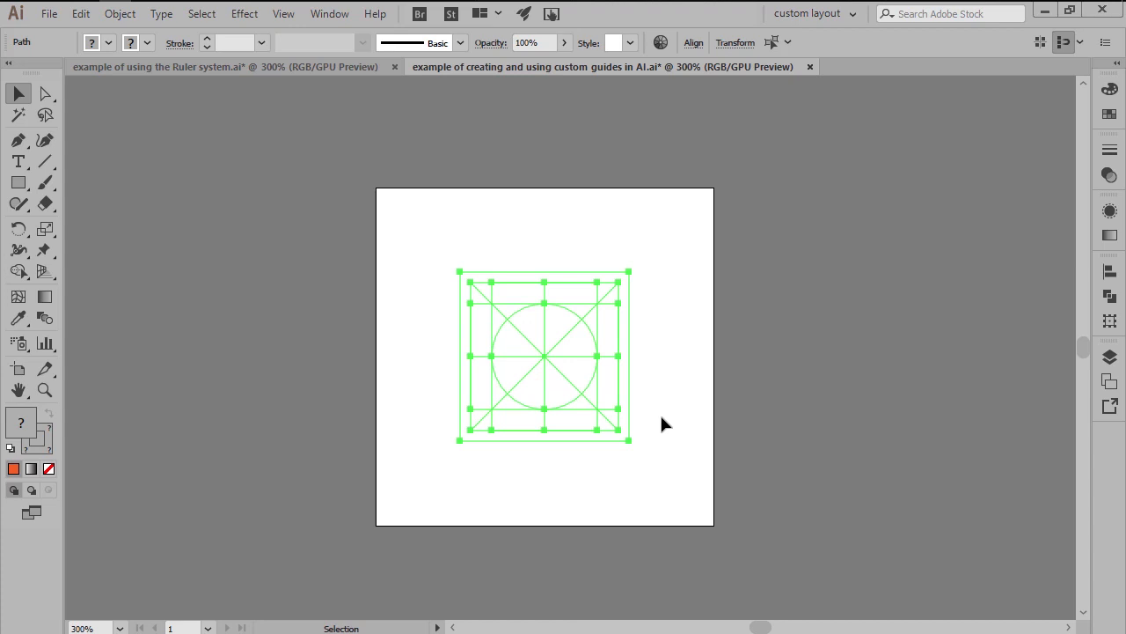
- Lock the artwork-derived guides from the artboard's right-click menu
{"action": "right_click", "coordinate": [664, 424]}
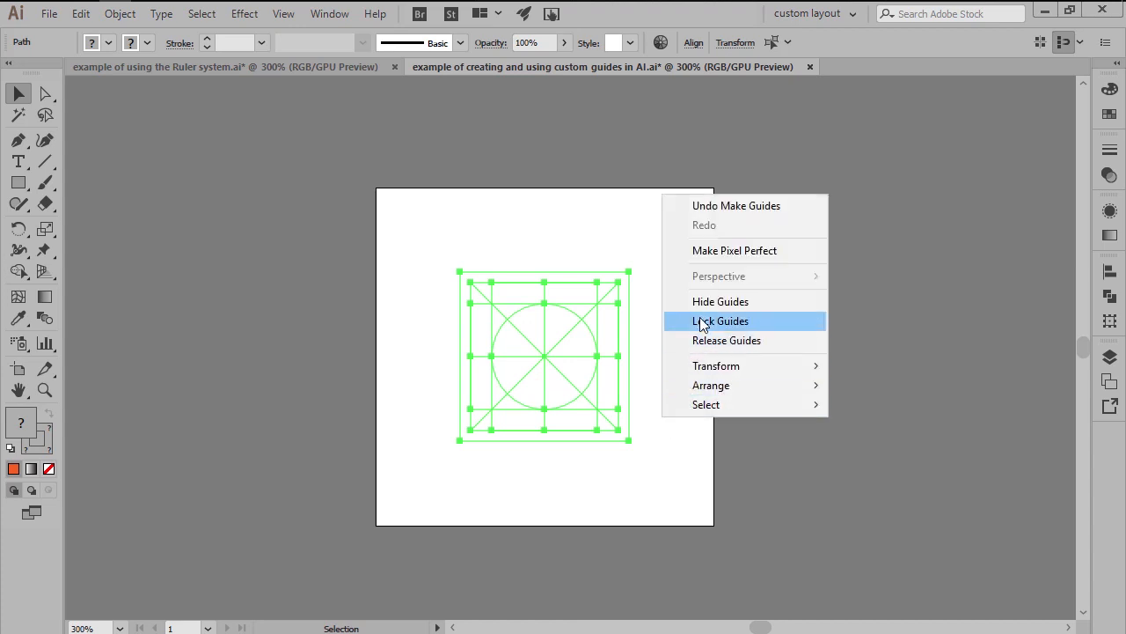
{"action": "left_click", "coordinate": [721, 320]}
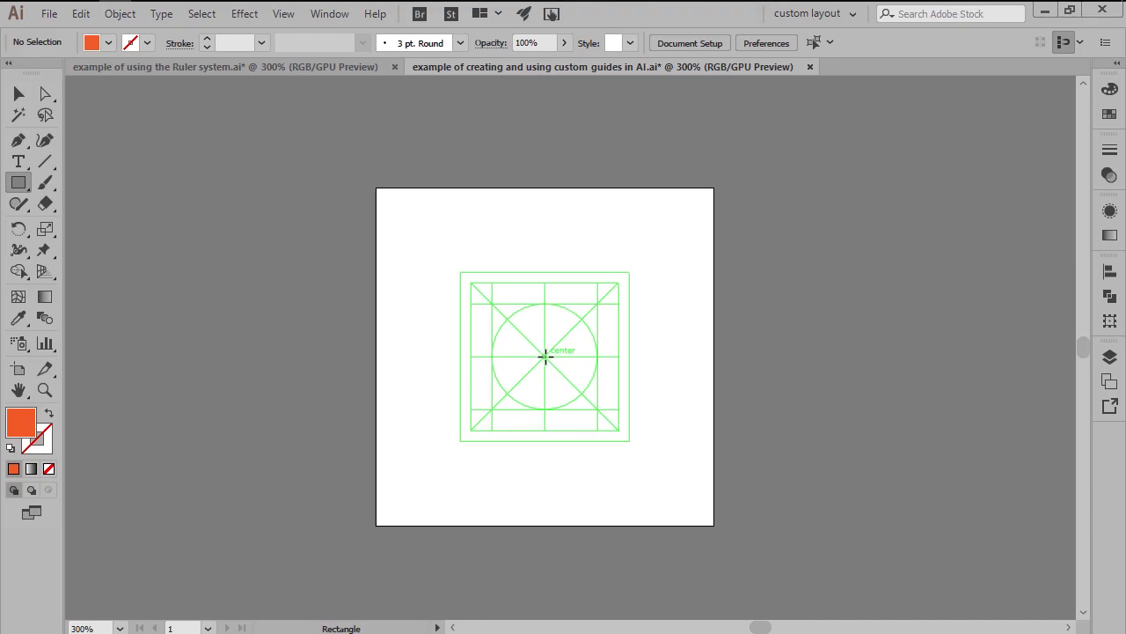